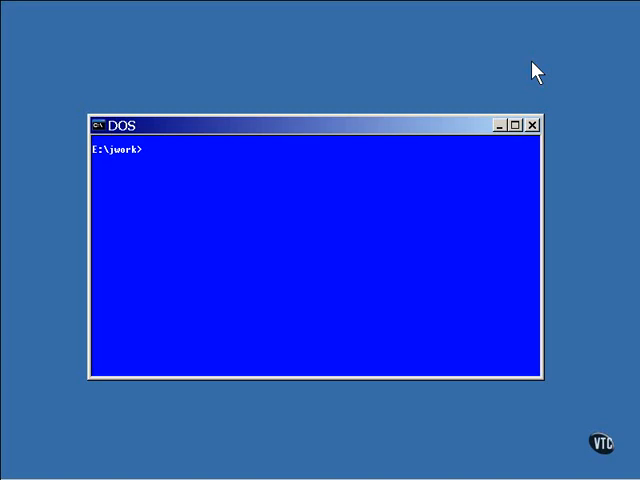
# Step: Enter 'vi src\jsps\ExplicitEncode.jsp' at the DOS prompt to view the JSP source
pyautogui.write('vi src\\jsps\\Exp')
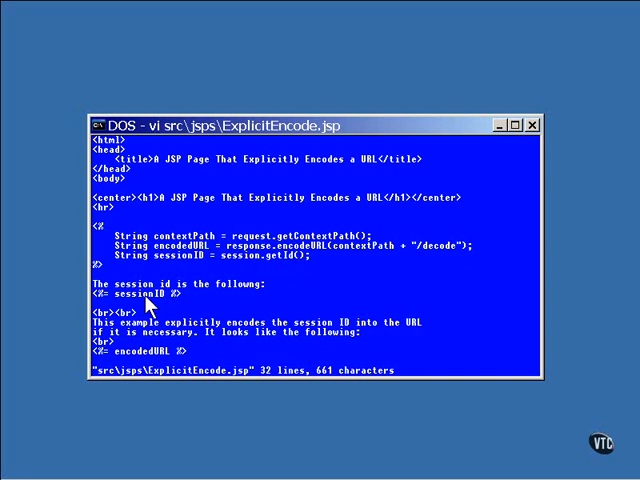
pyautogui.scroll(-3)
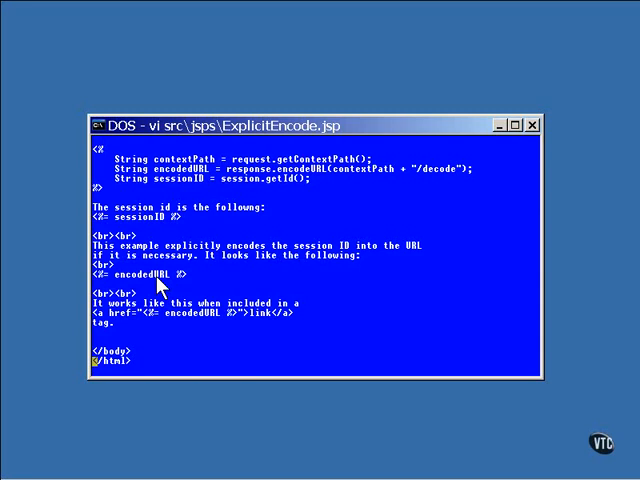
pyautogui.moveTo(195, 332)
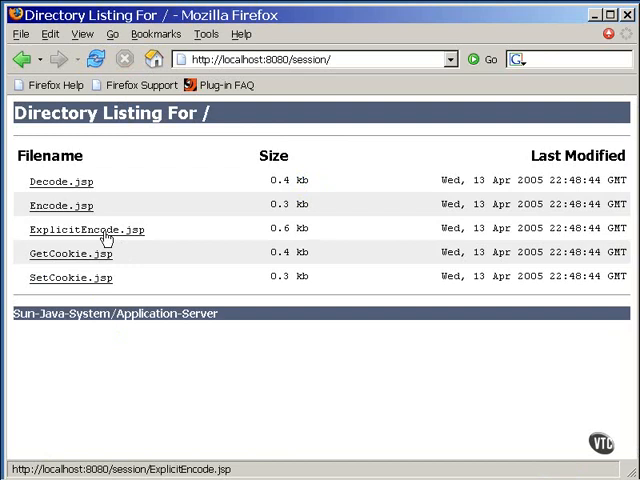
# Step: Run ExplicitEncode.jsp from the session directory listing
pyautogui.click(87, 230)
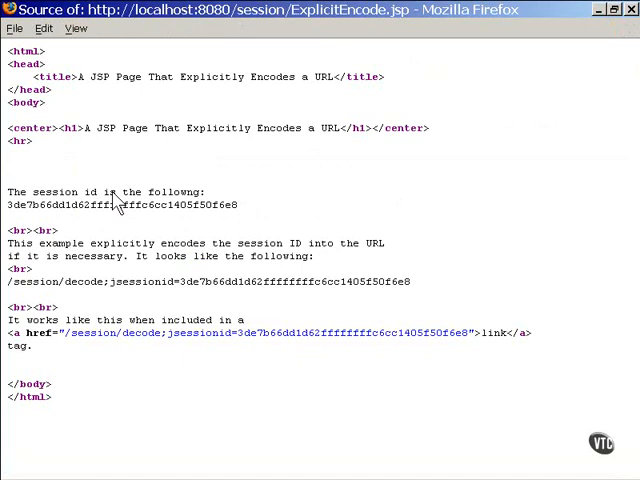
pyautogui.moveTo(280, 363)
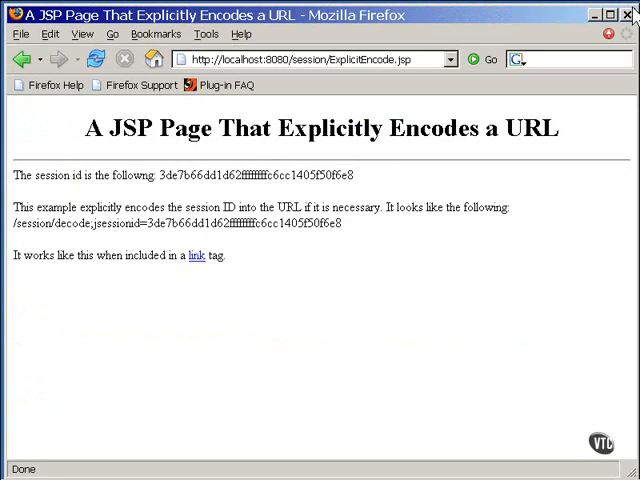
pyautogui.moveTo(219, 307)
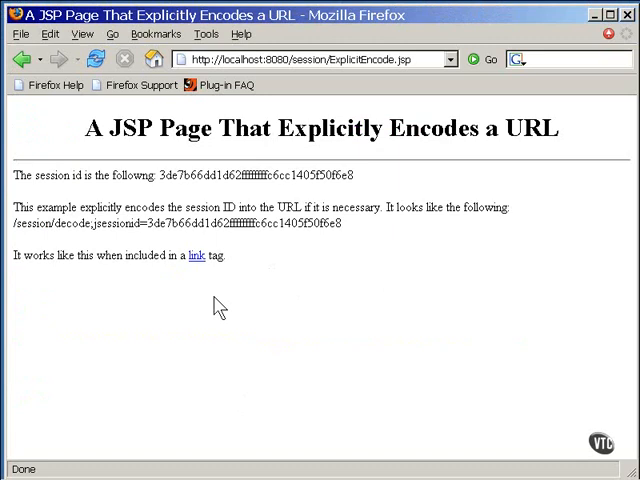
# Step: Follow the encoded /session/decode link carrying the session ID
pyautogui.click(194, 255)
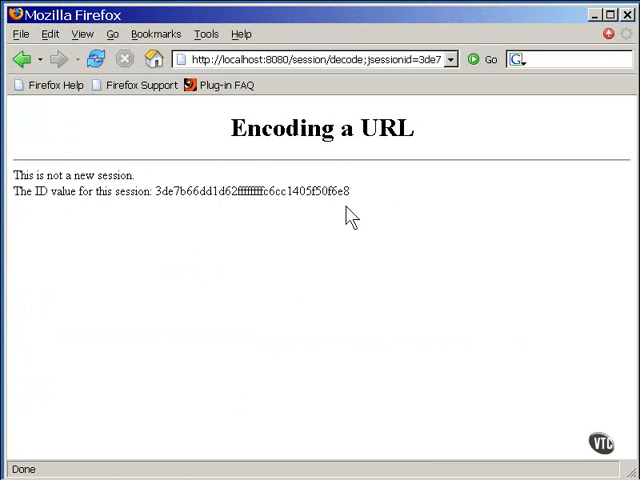
# Step: Go back to the localhost:8080/session/ directory listing
pyautogui.click(22, 59)
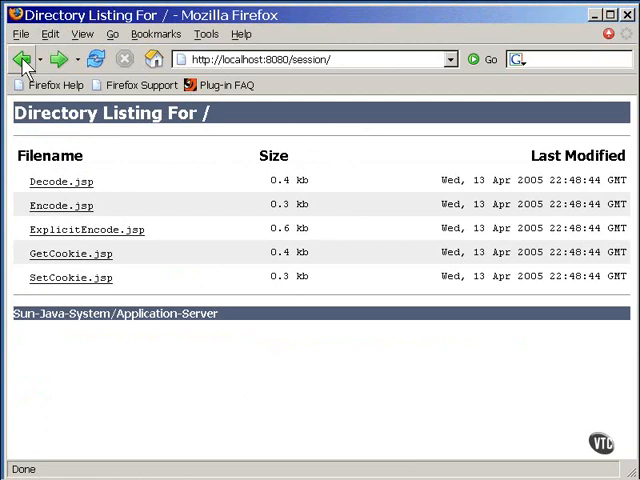
pyautogui.click(206, 33)
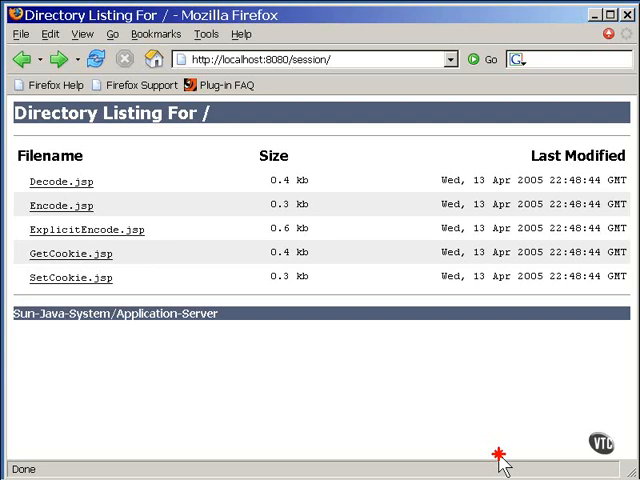
# Step: Run ExplicitEncode.jsp again from the directory listing
pyautogui.click(87, 230)
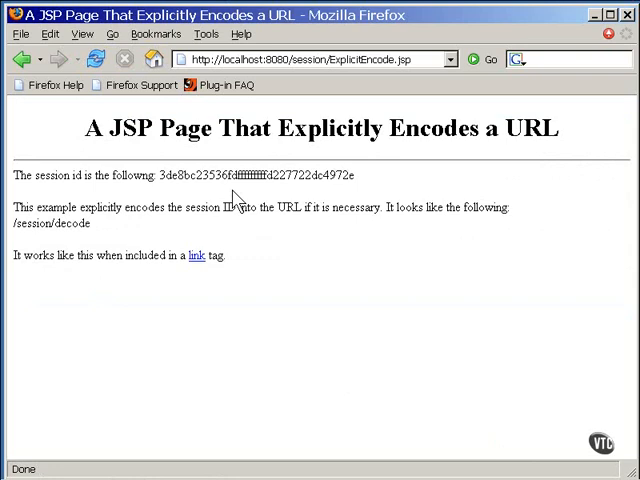
pyautogui.moveTo(127, 239)
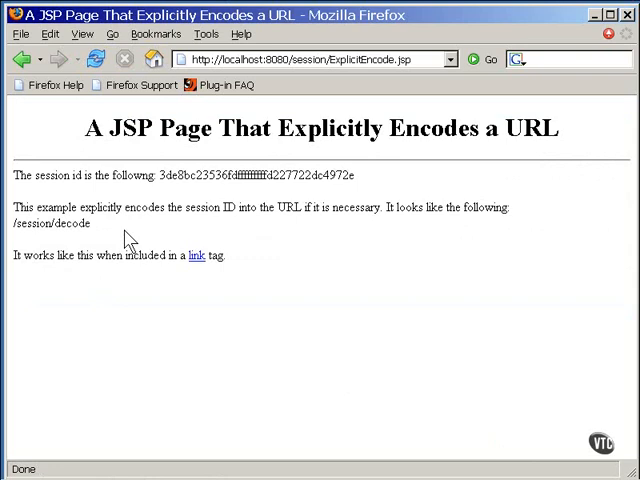